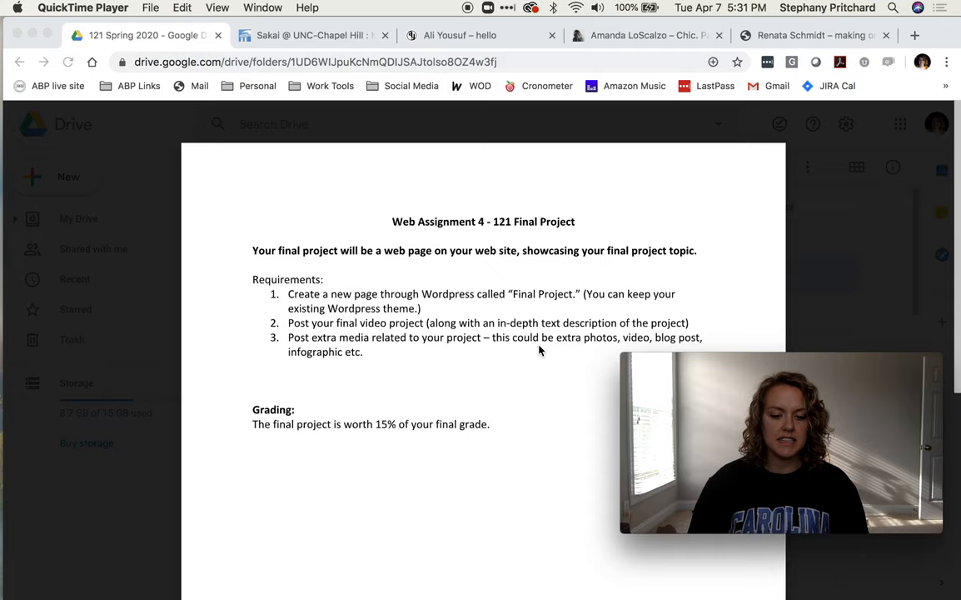
mouse_move(448, 306)
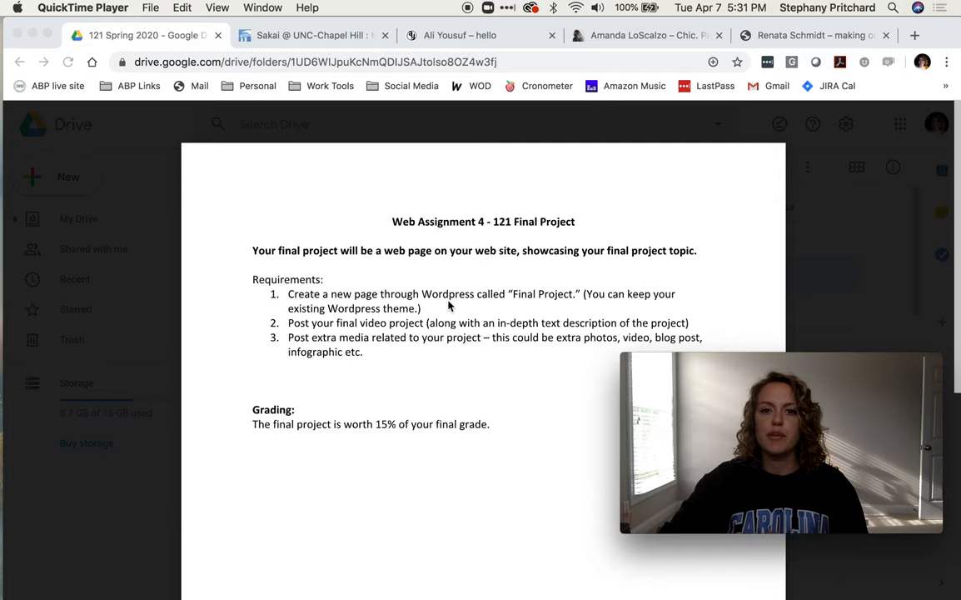
mouse_move(487, 287)
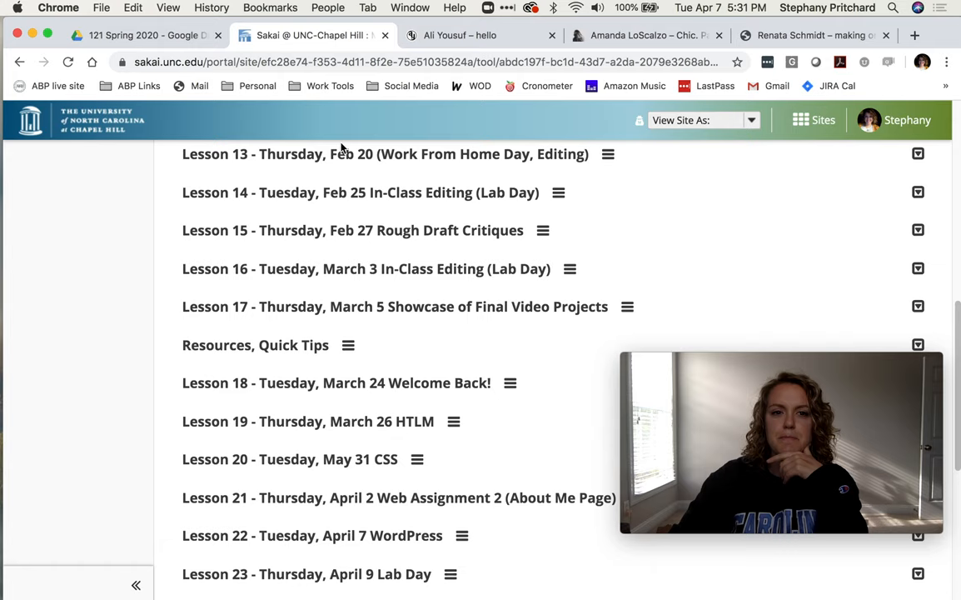
scroll("up", 3)
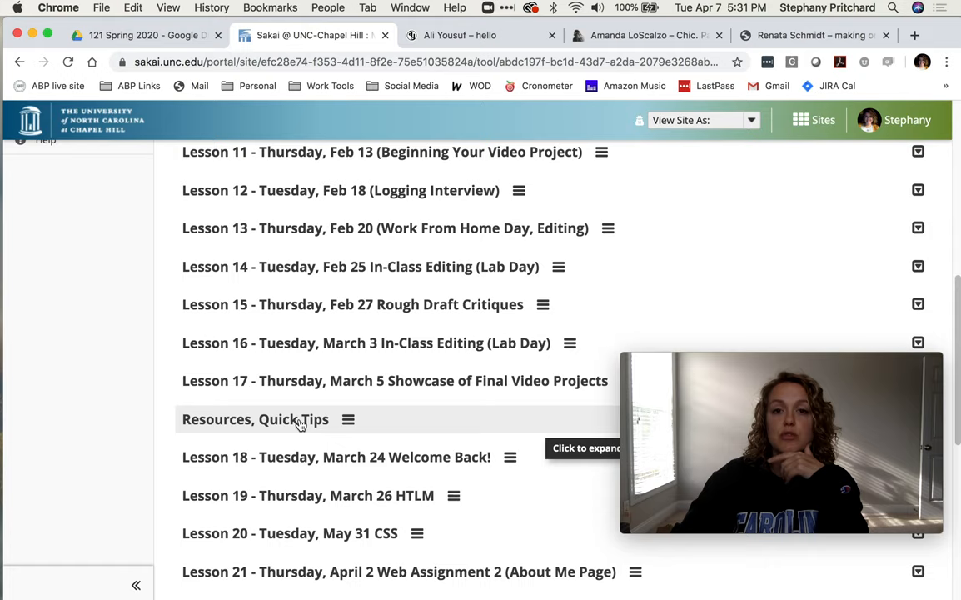
left_click(254, 420)
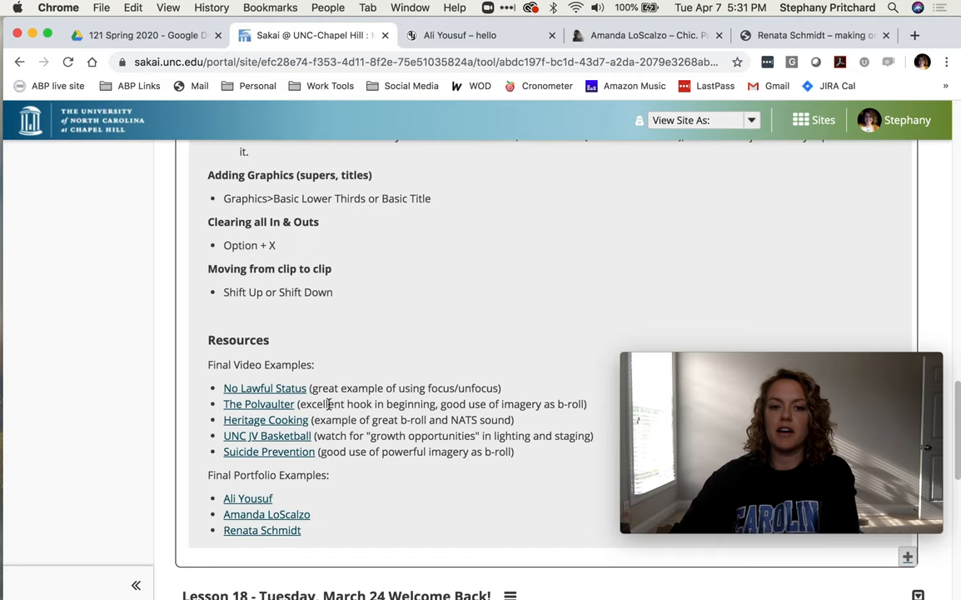
scroll("down", 3)
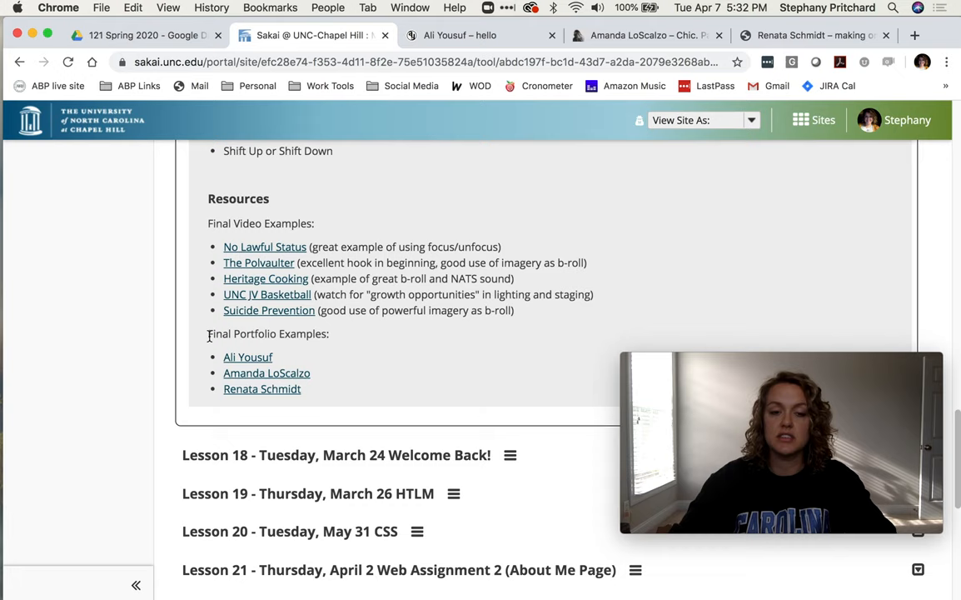
left_click(246, 357)
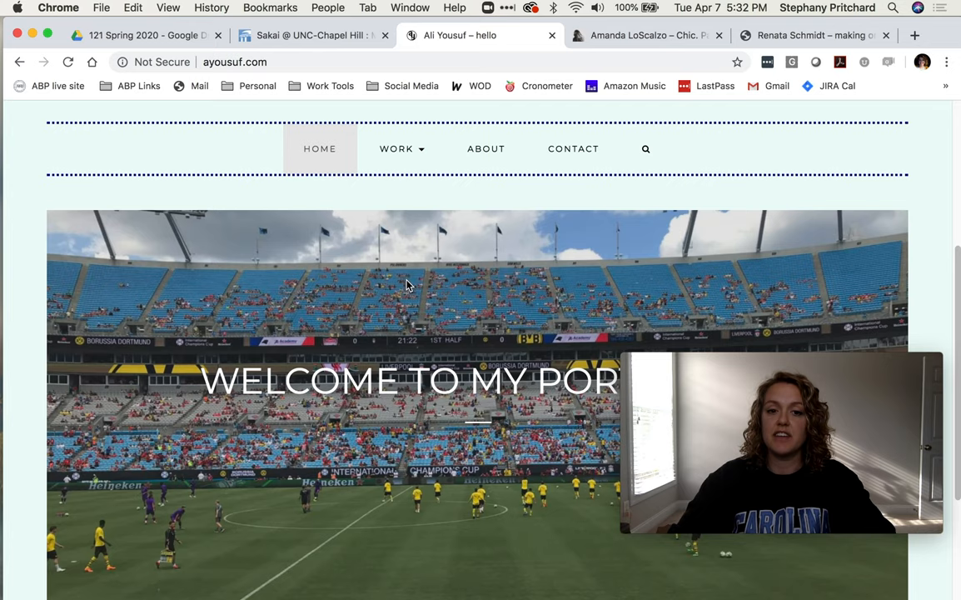
scroll("down", 3)
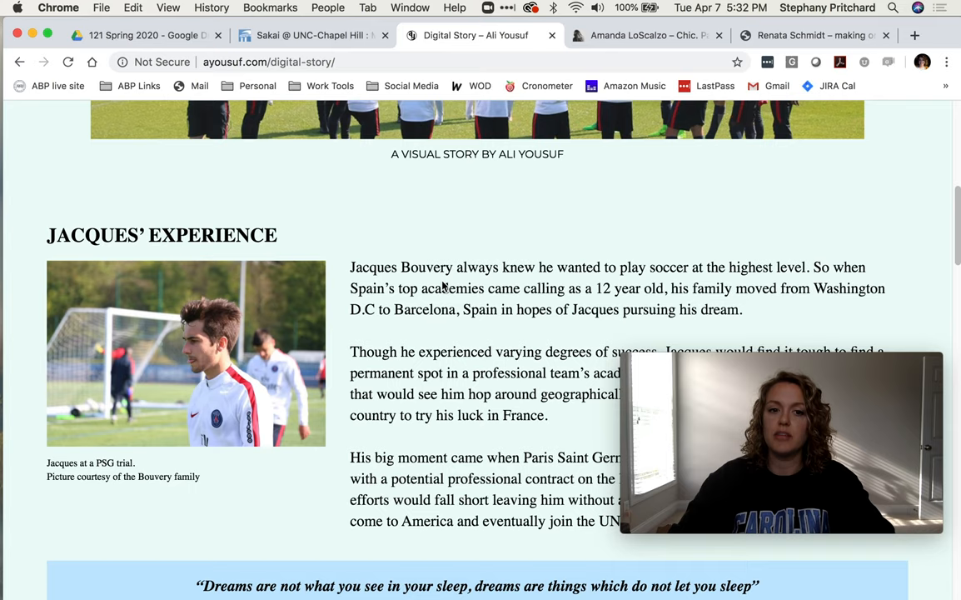
scroll("down", 3)
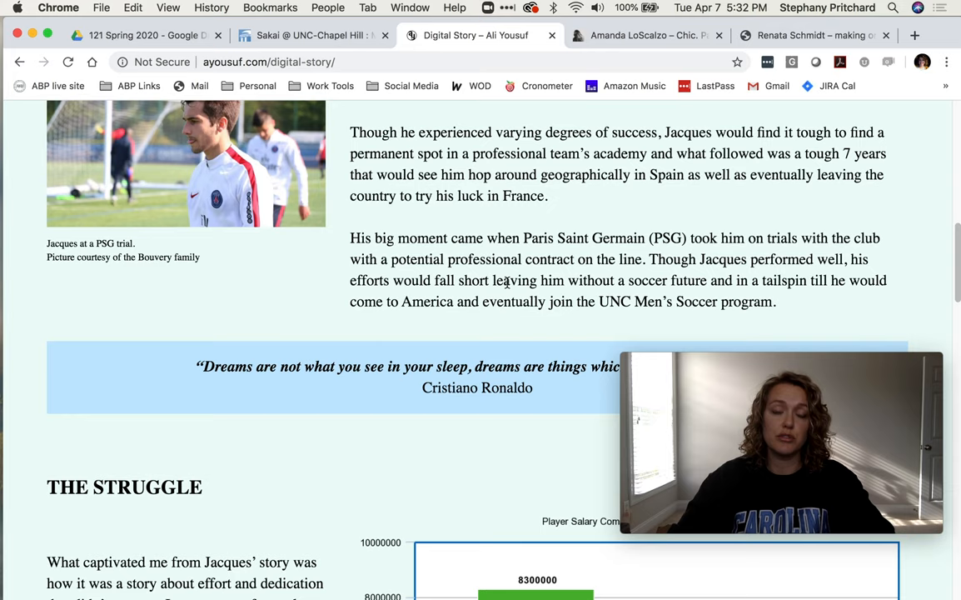
scroll("down", 3)
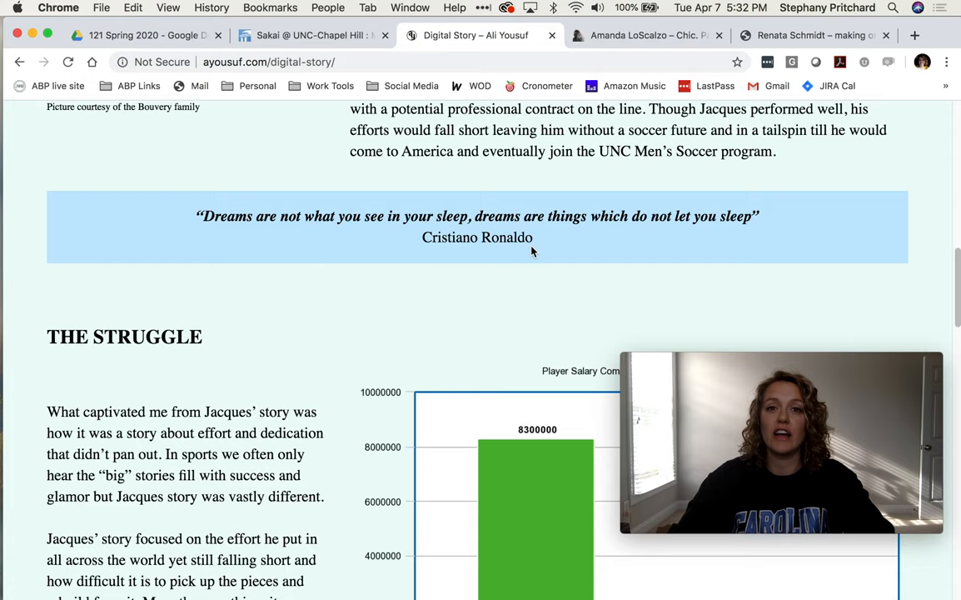
scroll("down", 3)
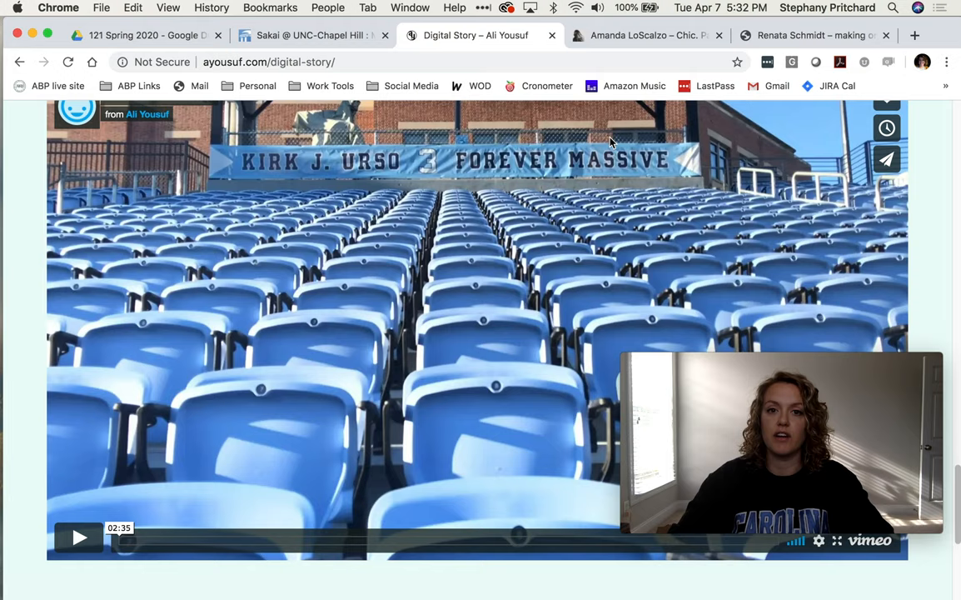
left_click(648, 35)
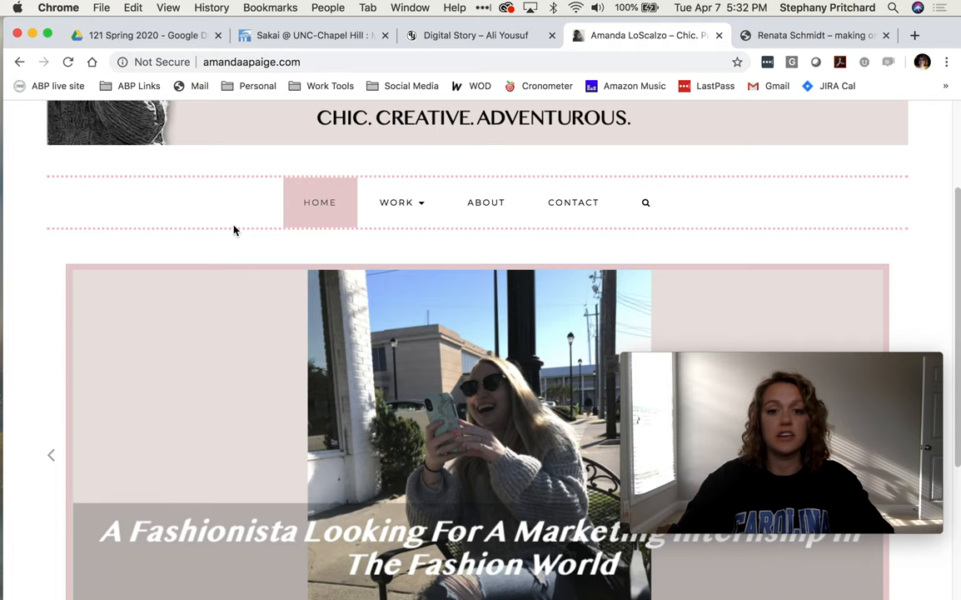
Browse Amanda LoScalzo's Digital Story page from the Work menu.
left_click(396, 201)
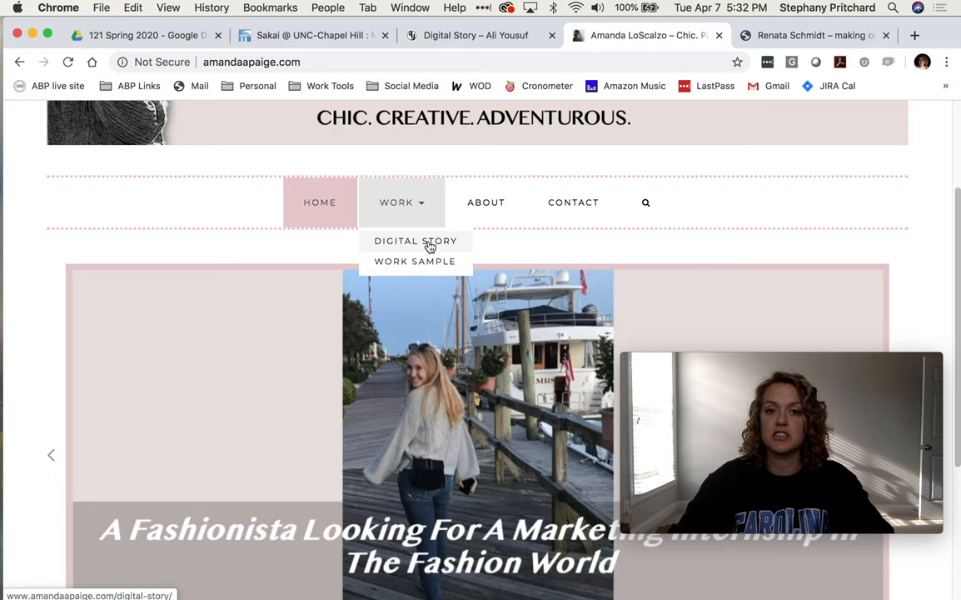
left_click(416, 240)
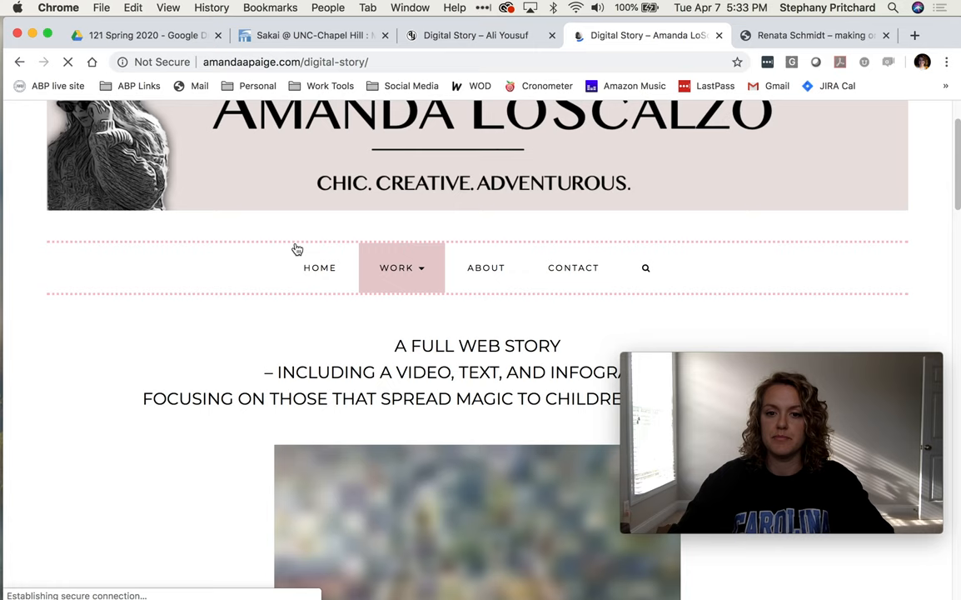
scroll("down", 3)
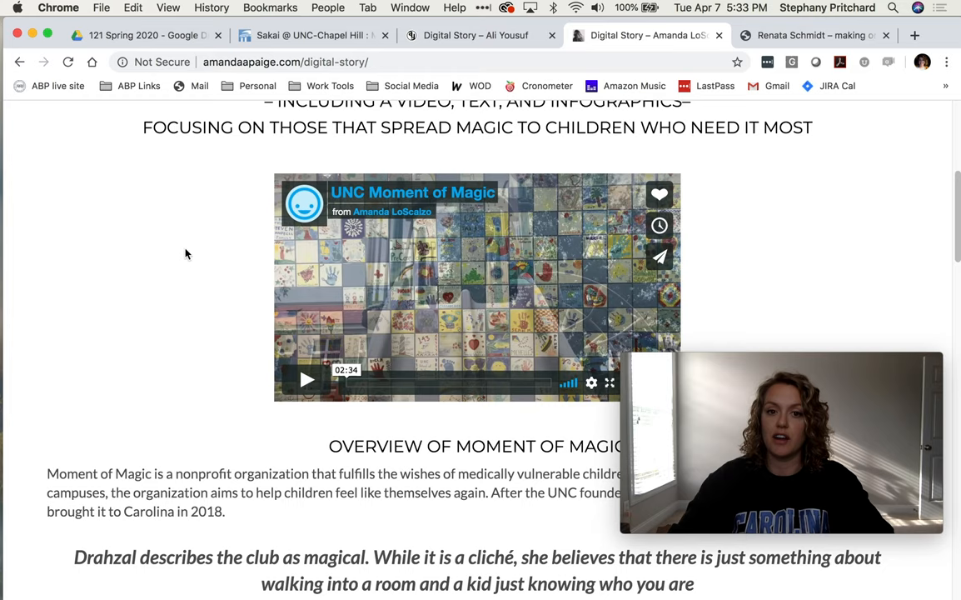
scroll("down", 3)
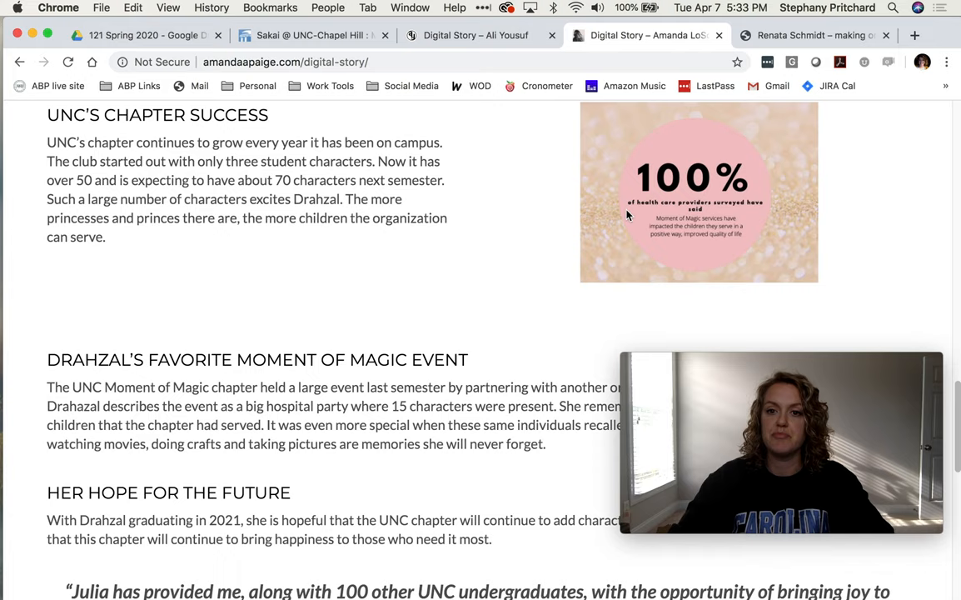
scroll("up", 3)
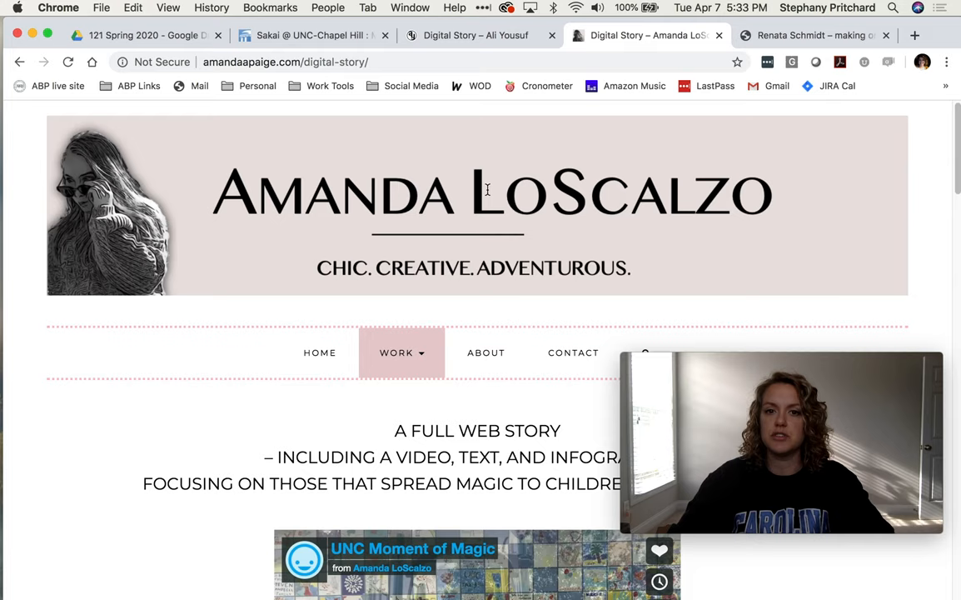
left_click(396, 353)
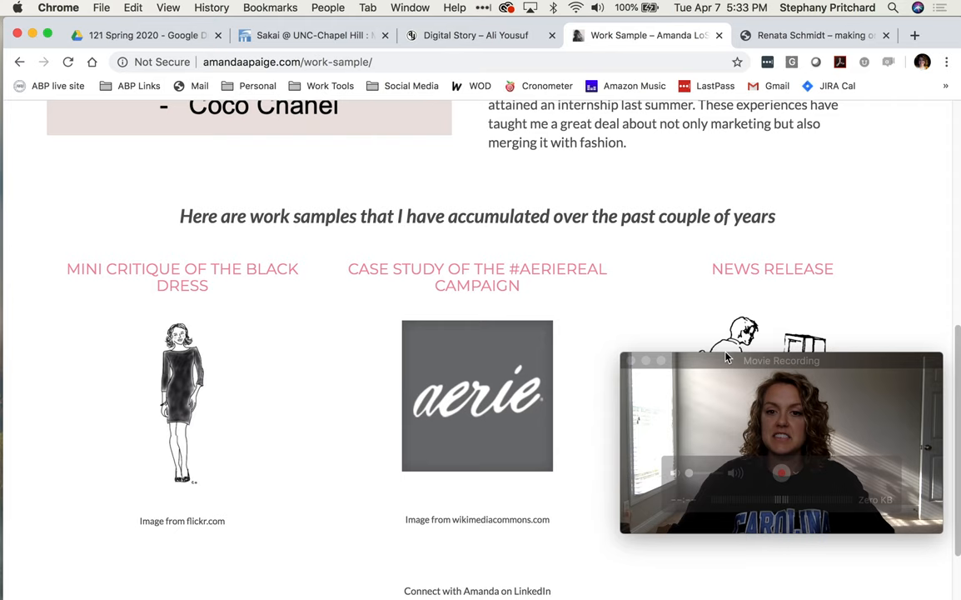
scroll("up", 3)
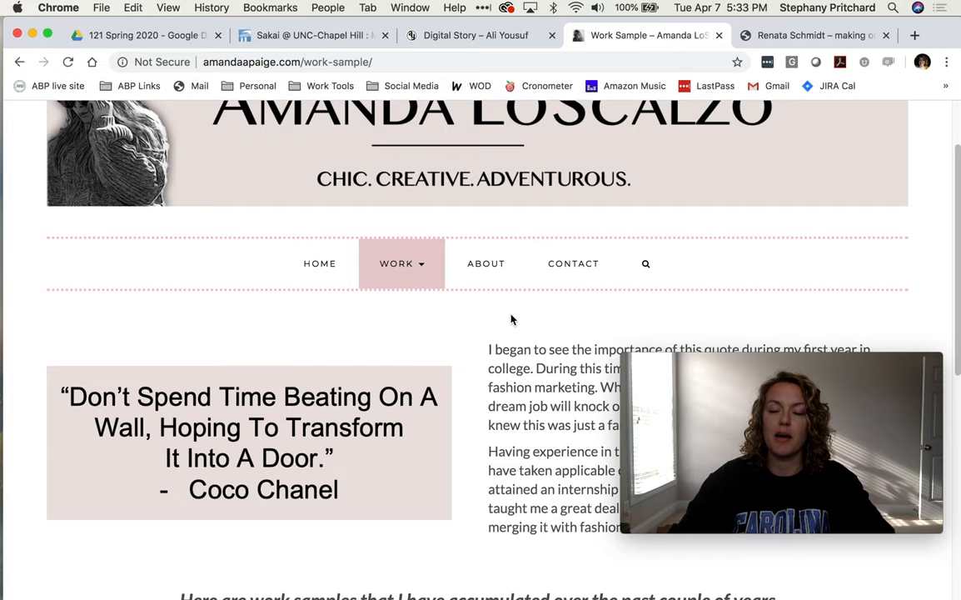
left_click(815, 35)
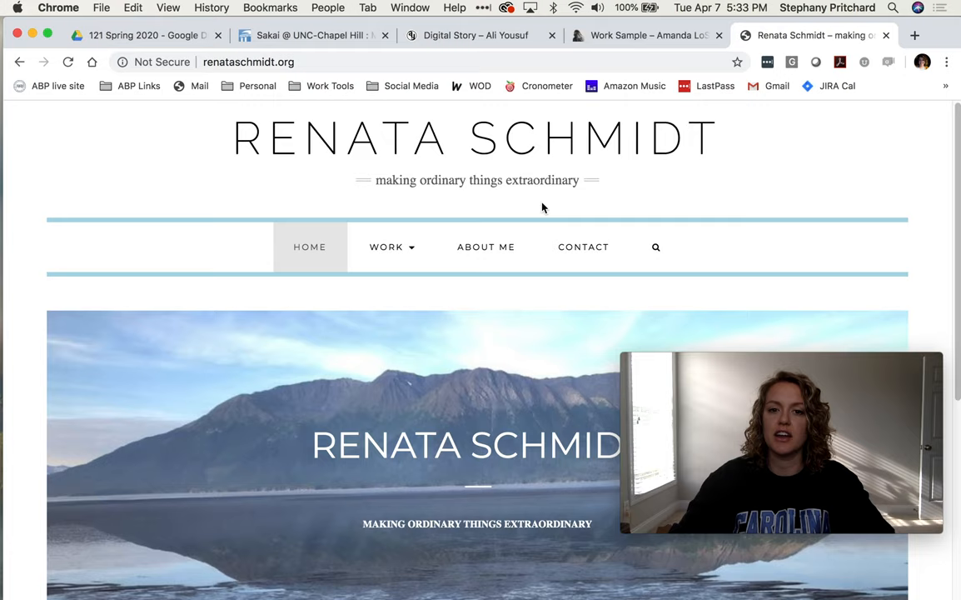
mouse_move(557, 170)
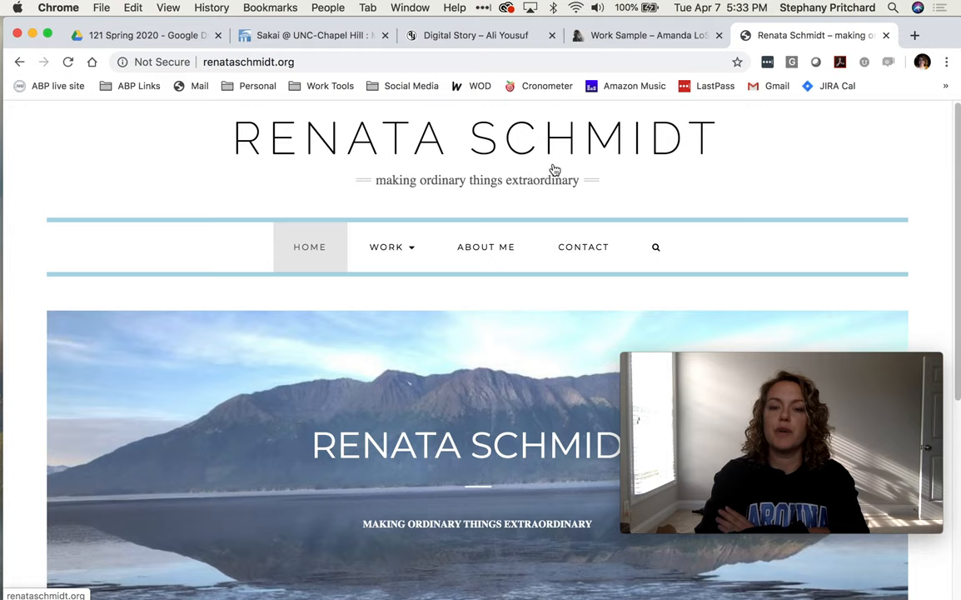